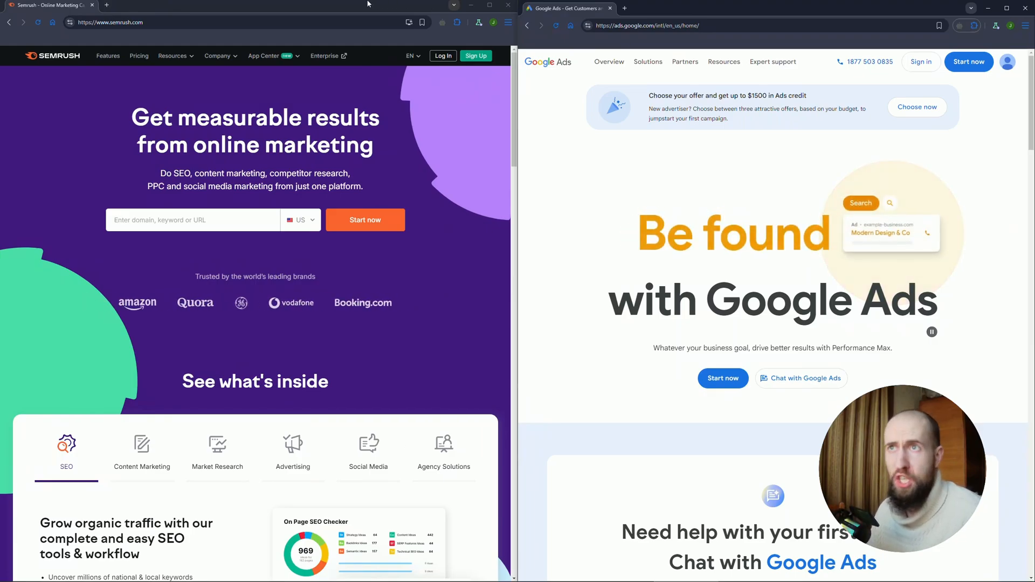
Open Semrush's Plans & Pricing page listing the Pro, Guru and Business tiers
{"action": "left_click", "coordinate": [138, 55]}
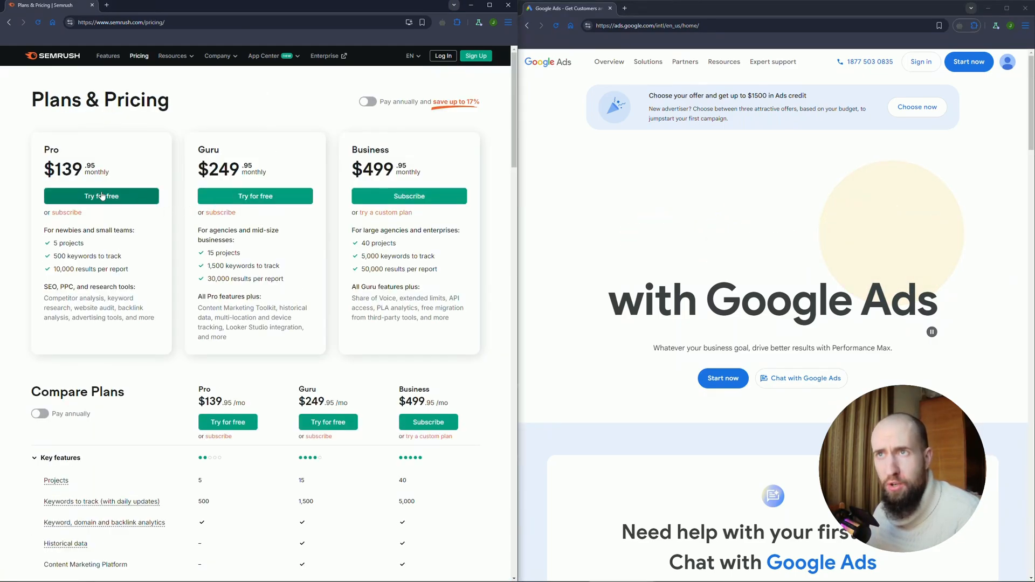